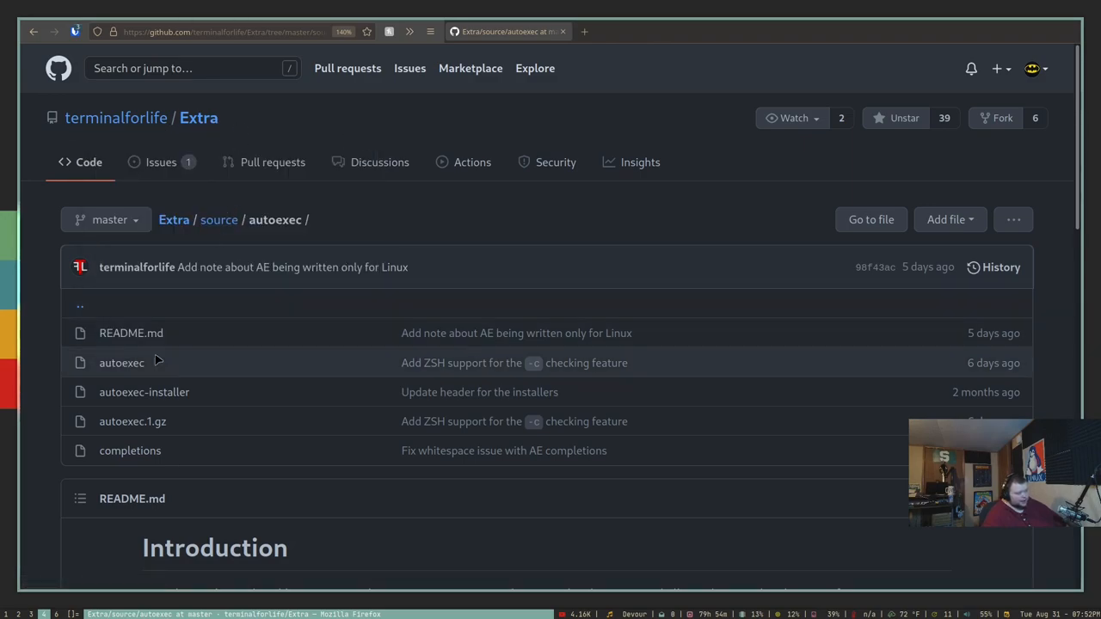
mouse_move(248, 309)
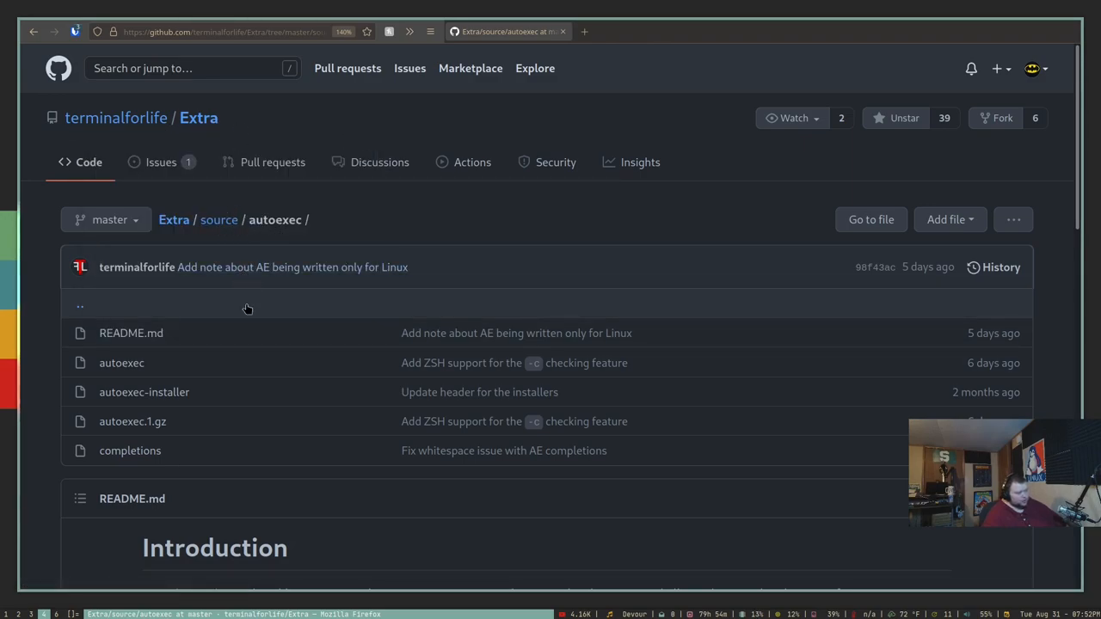
mouse_move(376, 241)
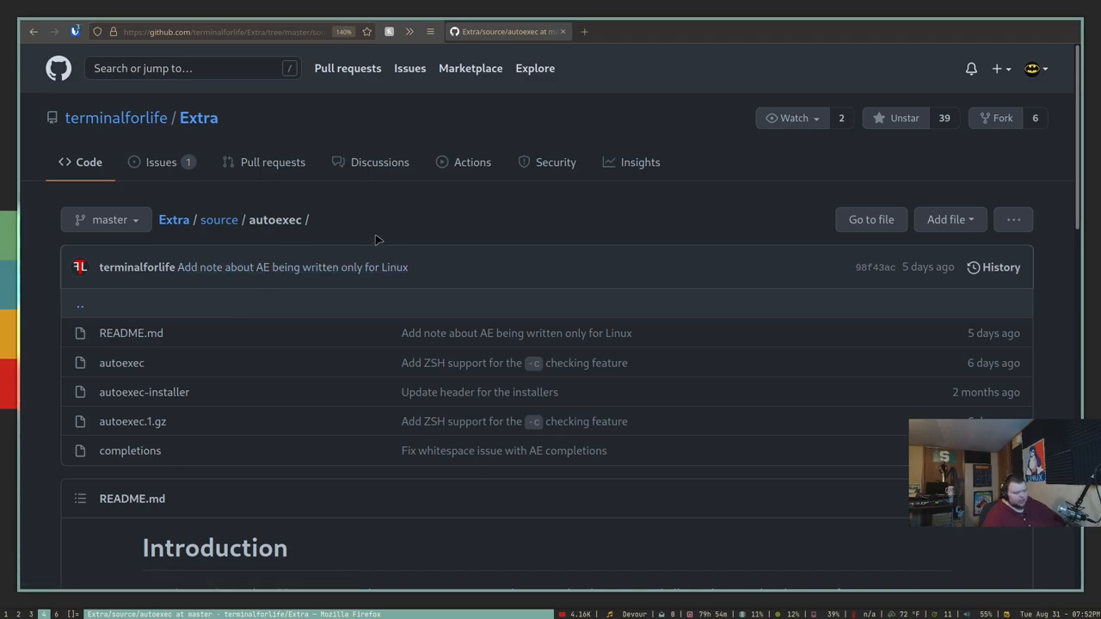
scroll("down", 3)
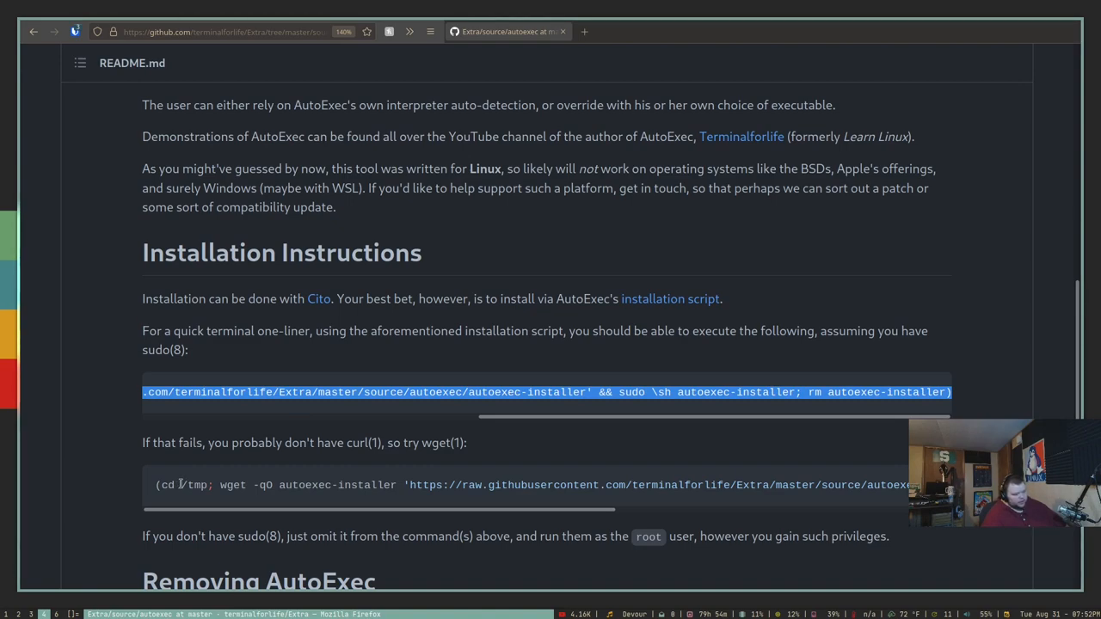
mouse_move(241, 484)
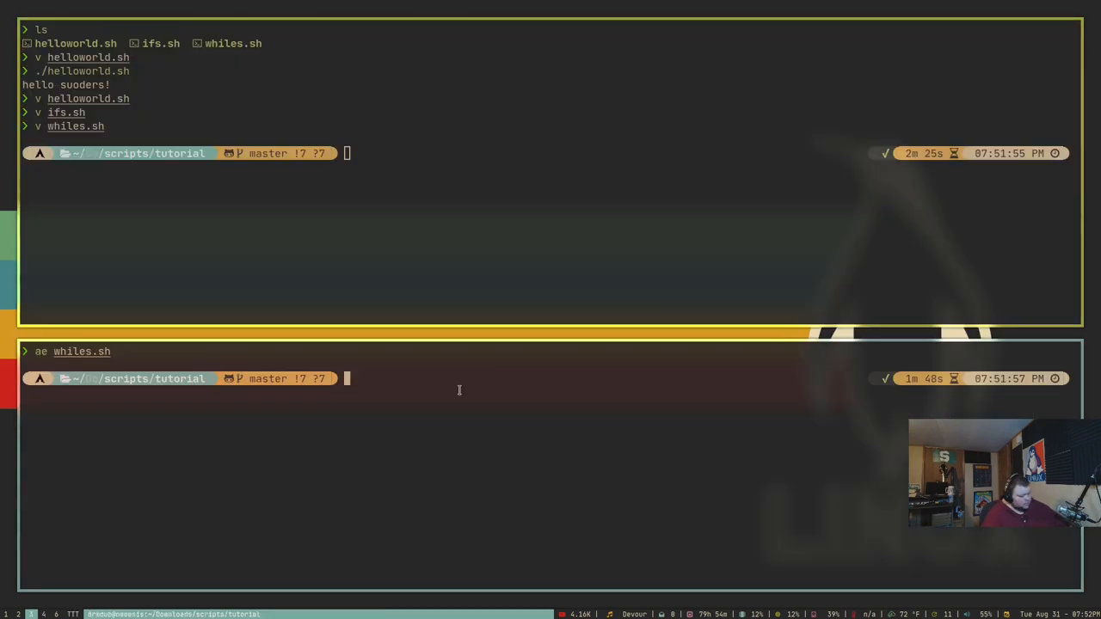
type("(cd /tmp; curl -so autoexec-installer 'https://raw.githubu")
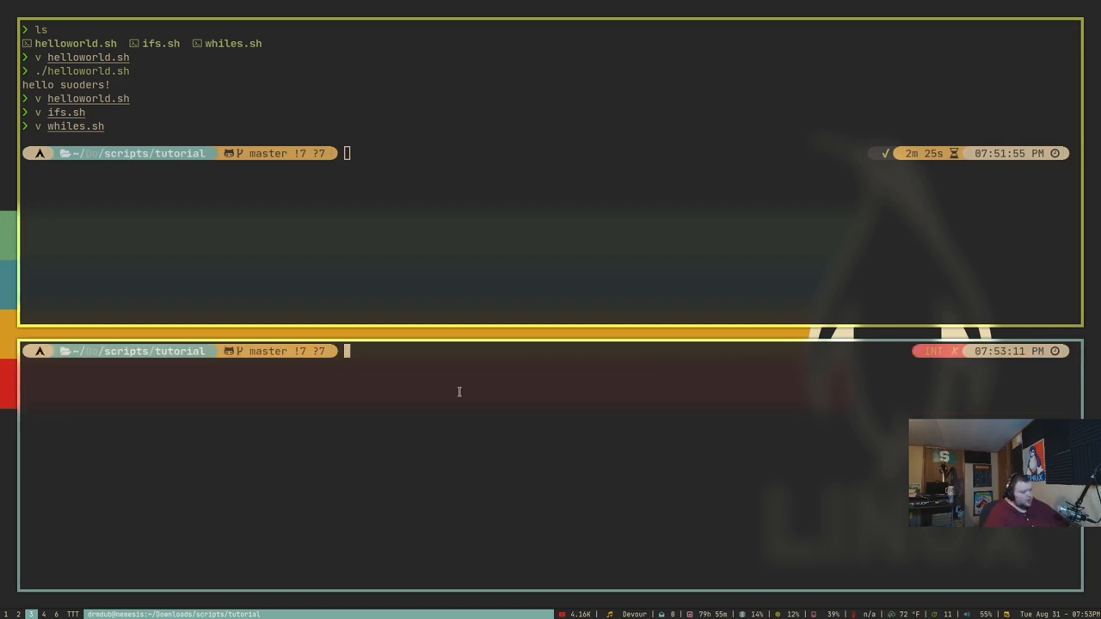
type("cd ..")
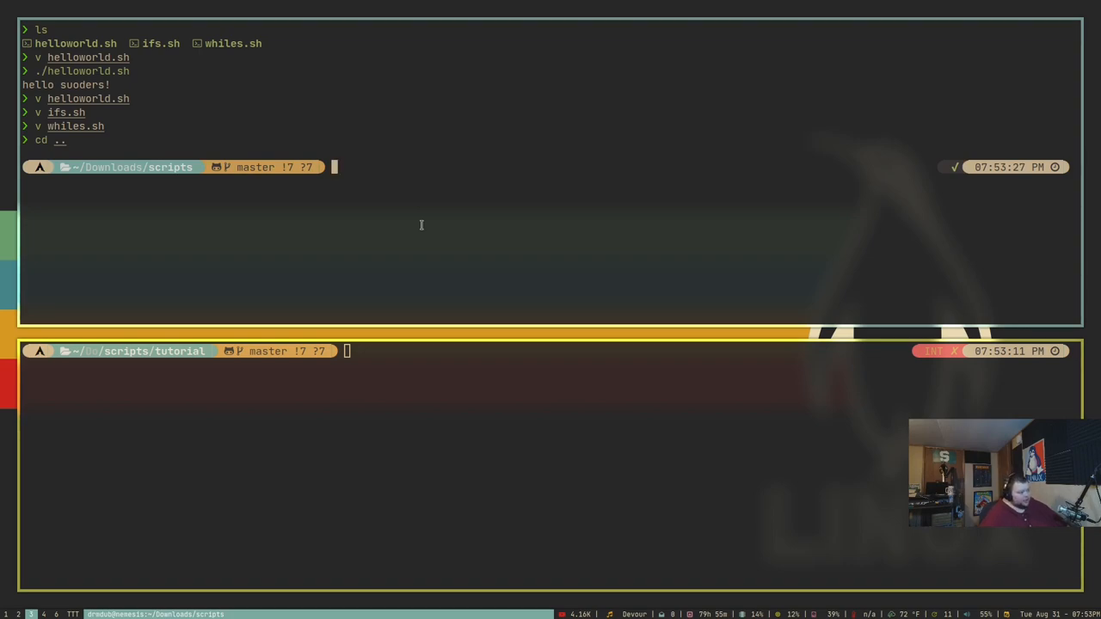
type("ls")
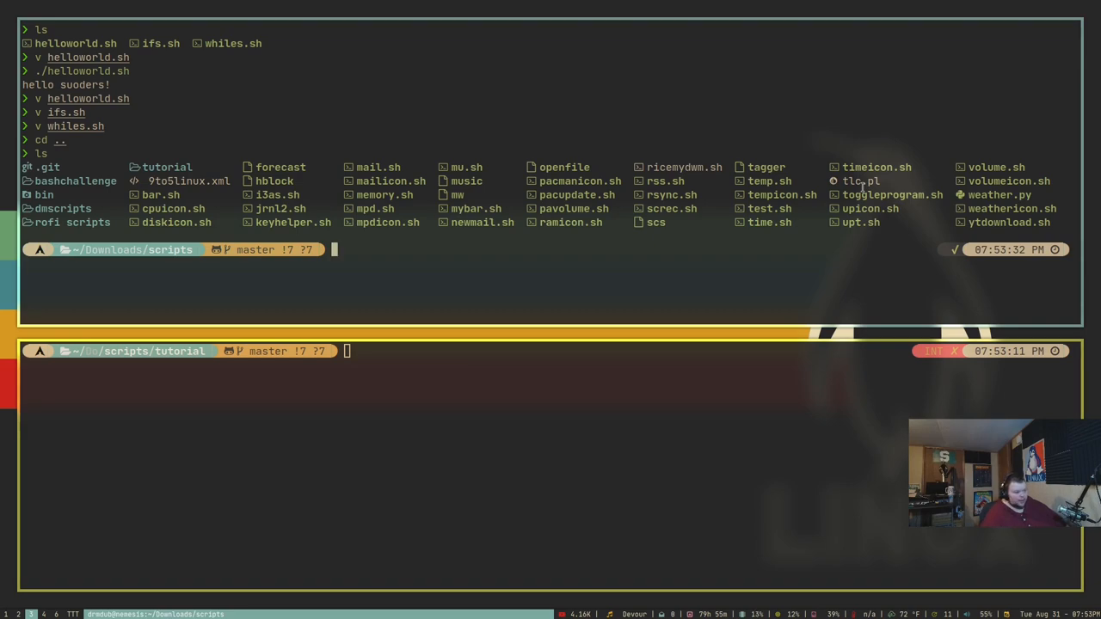
mouse_move(486, 254)
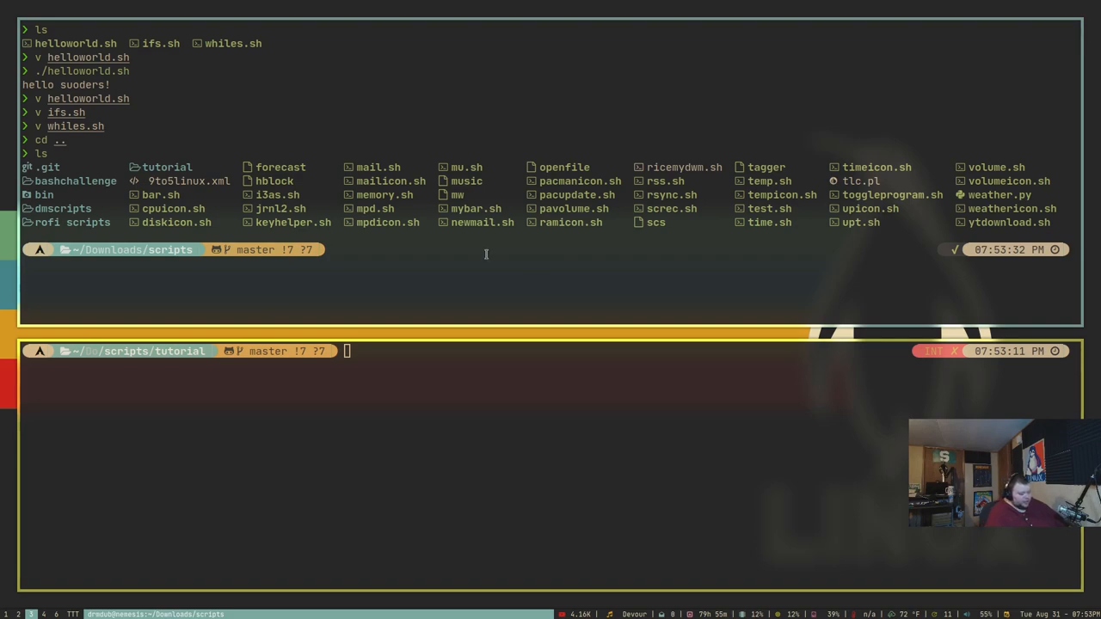
type("perl tlc.pl")
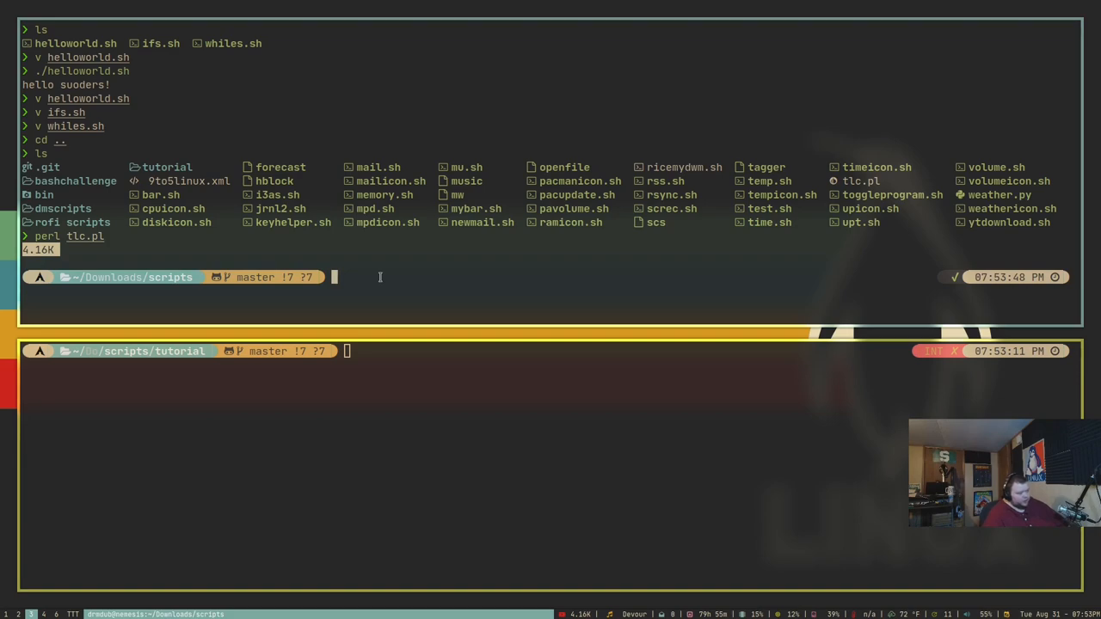
type("v")
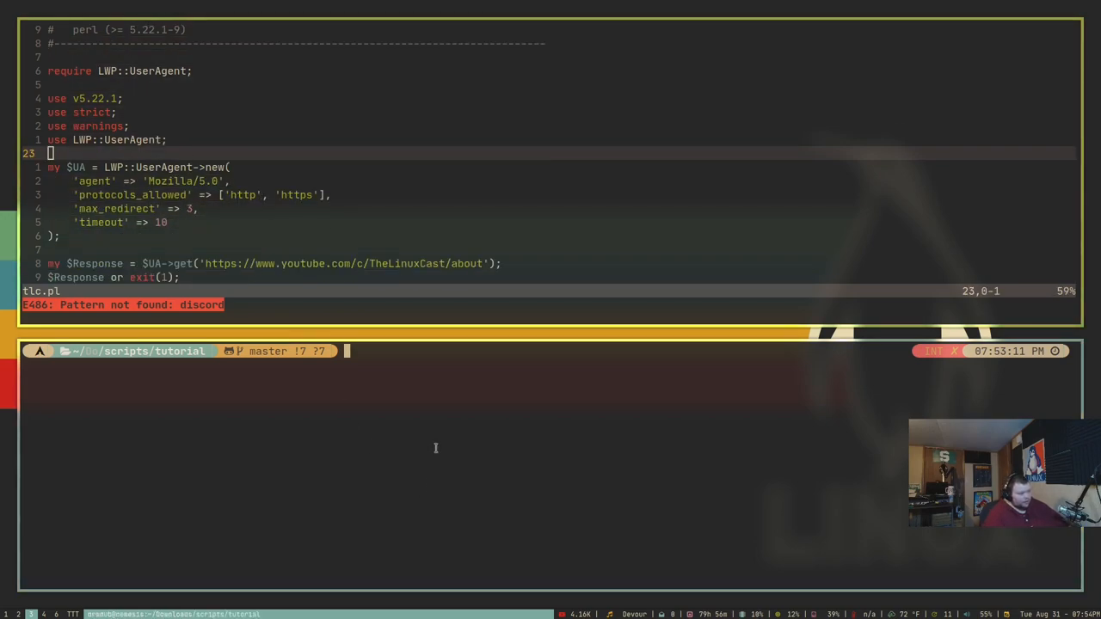
type("cd ,")
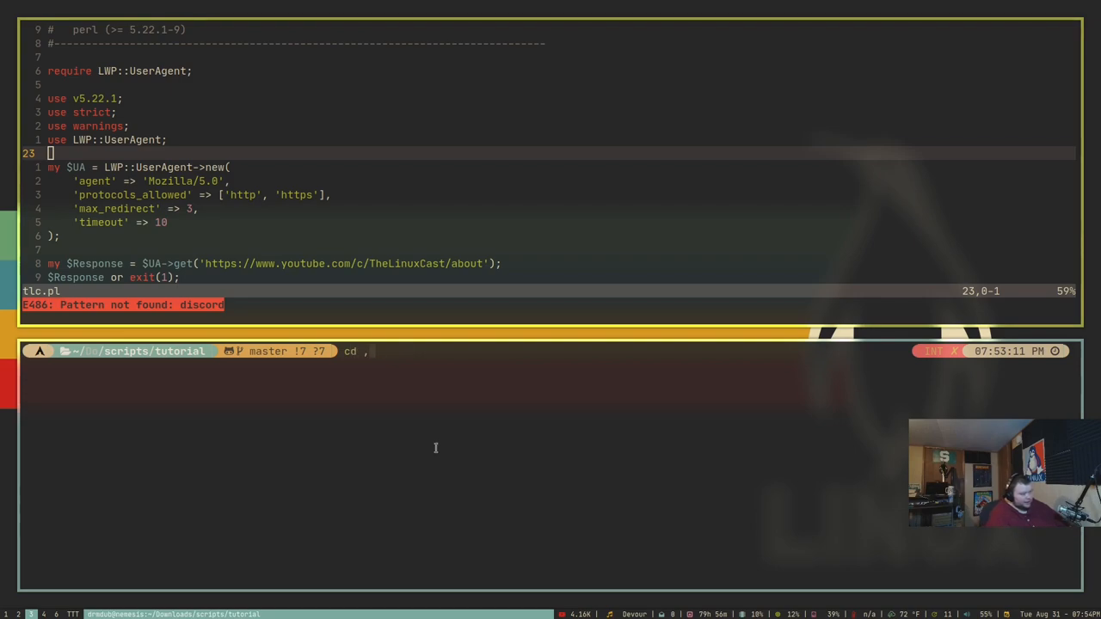